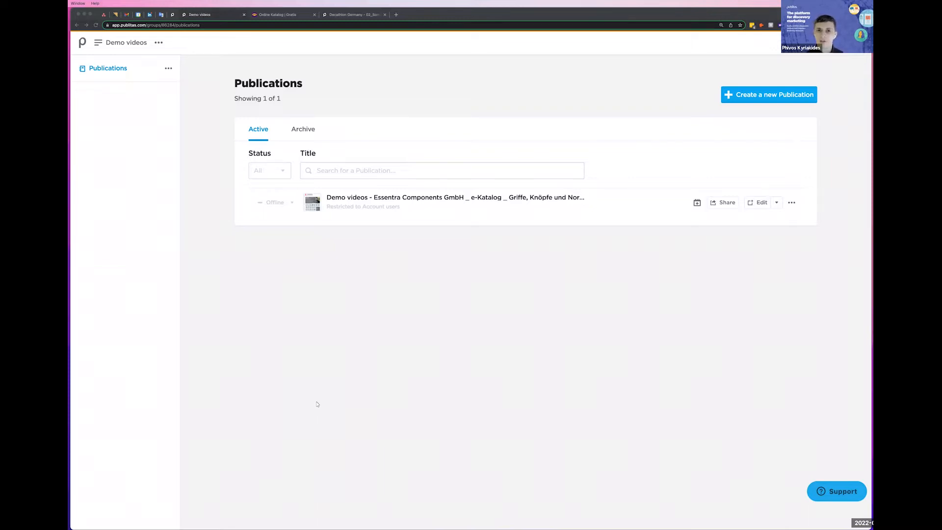
mouse_move(350, 266)
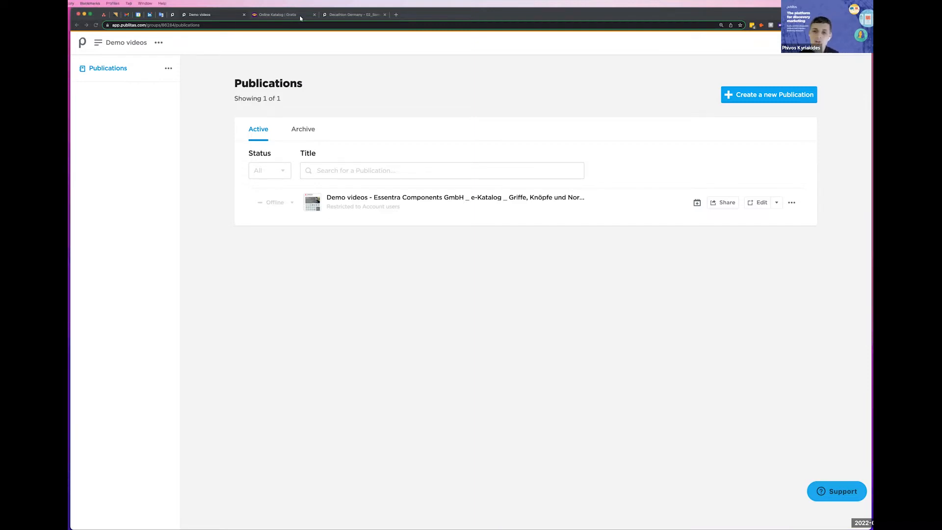
Step: Switch to the Gratis online catalogue as an example of a published reader
left_click(276, 15)
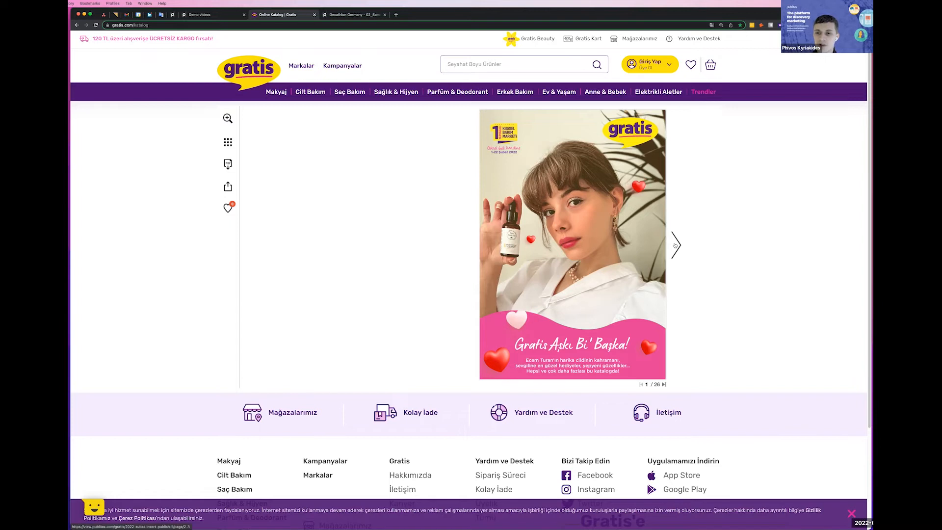
Step: Flip to pages 2-3, save the avocado hair oil product as a favourite, and show the saved favourites list
left_click(675, 245)
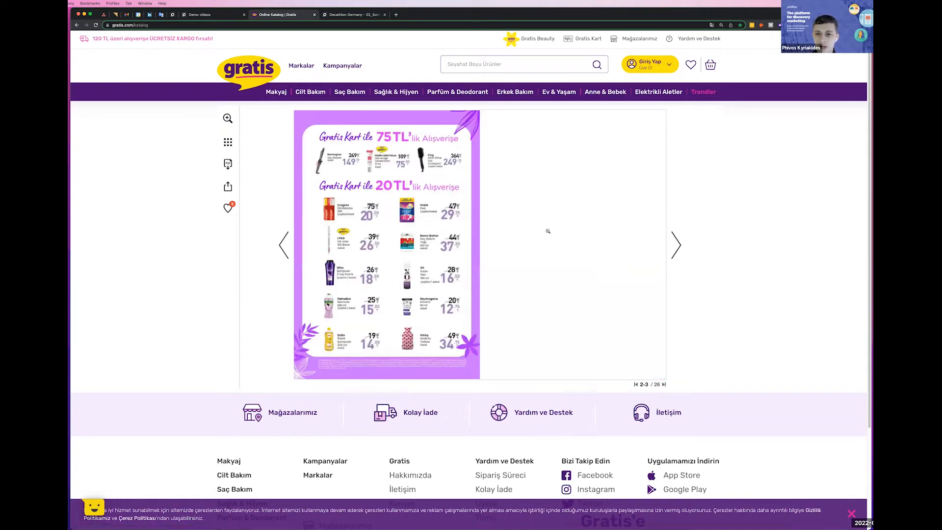
left_click(675, 245)
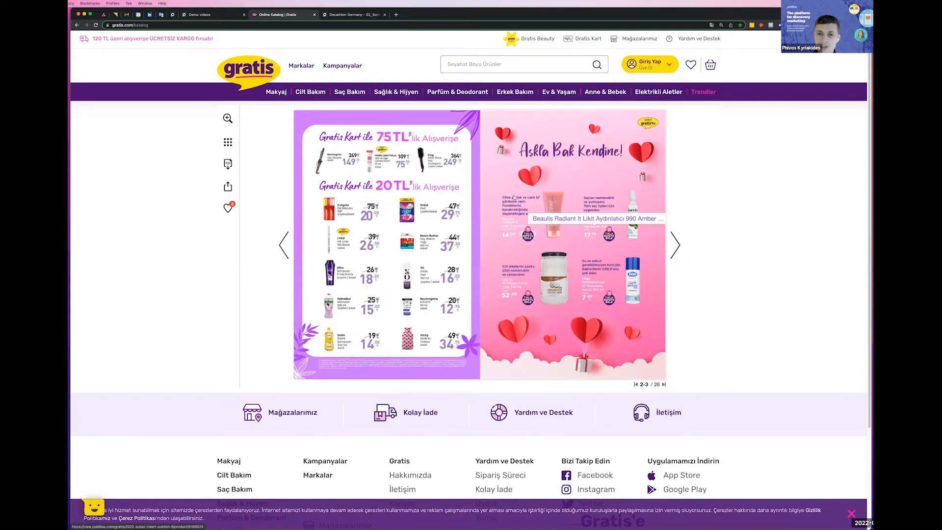
left_click(598, 204)
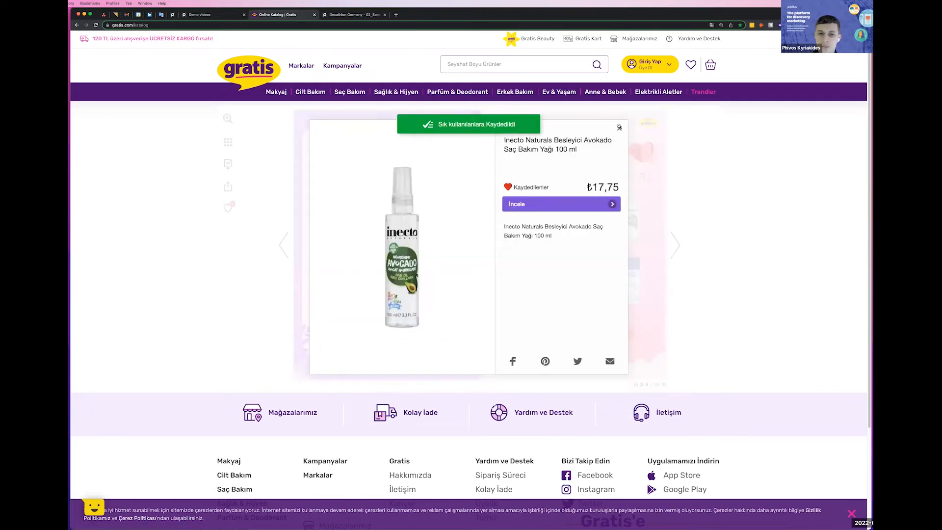
left_click(619, 127)
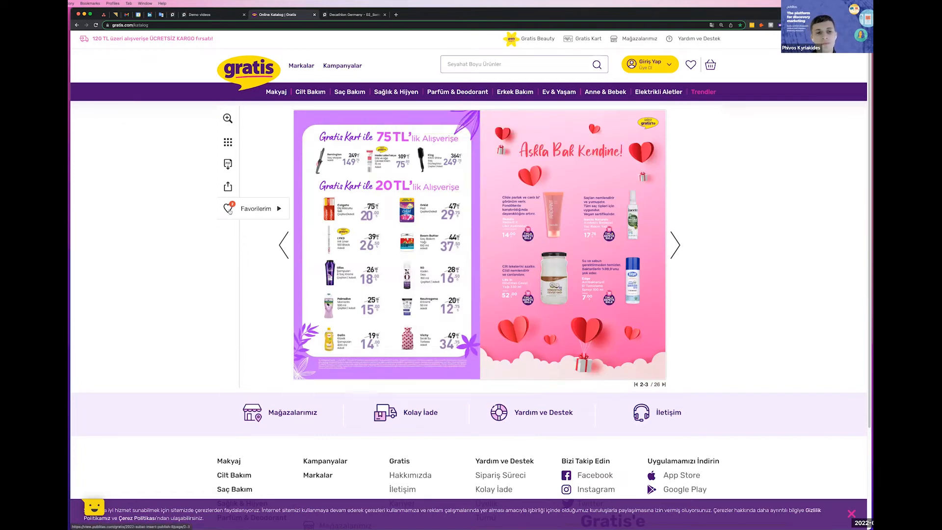
left_click(228, 208)
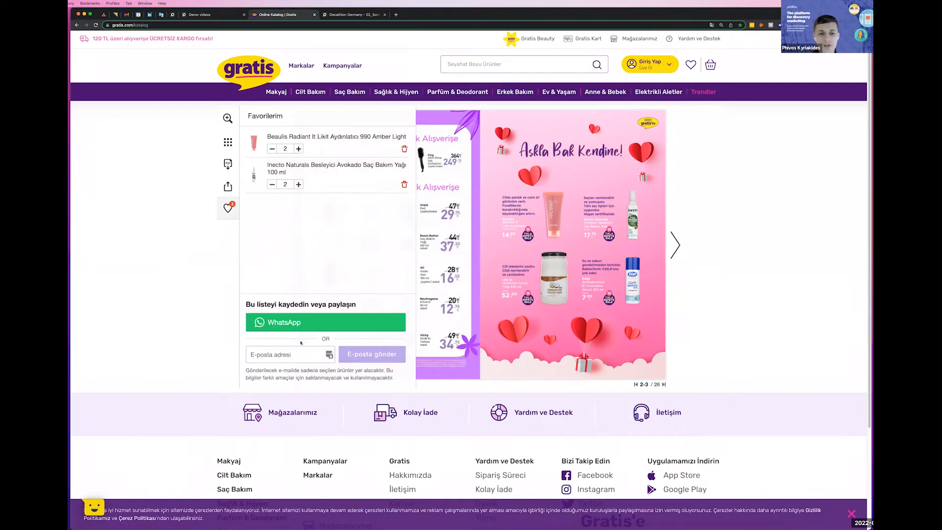
Step: Share the favourites list as a WhatsApp message, then switch to the Decathlon catalogue
left_click(288, 354)
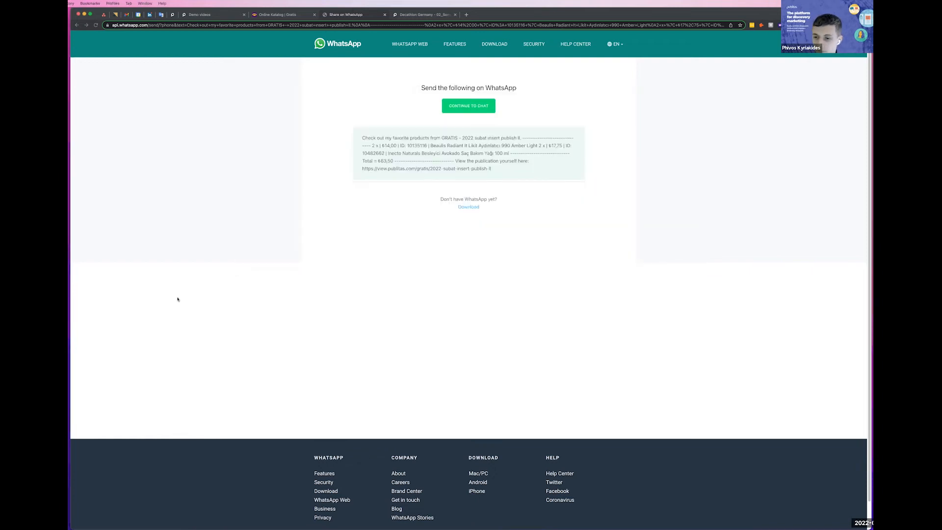
left_click(424, 15)
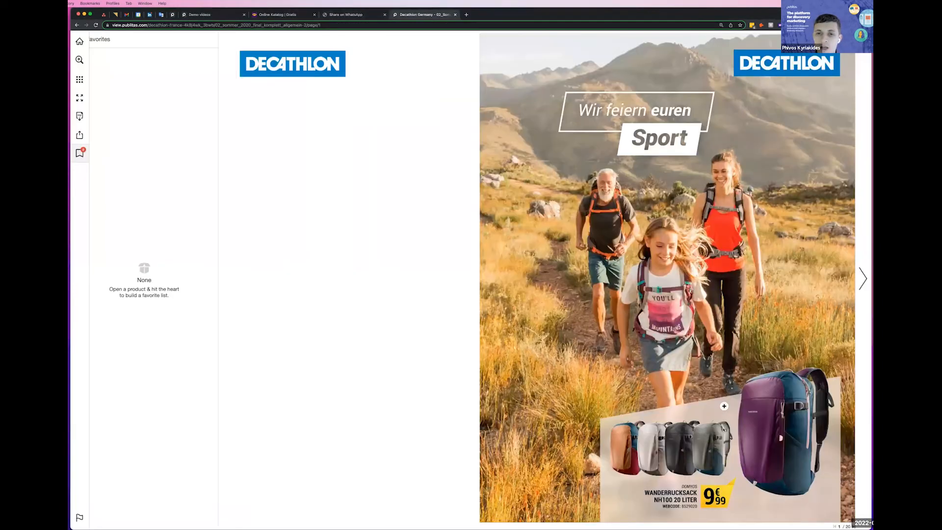
Step: Show the Decathlon favourites list with the backpack and its quote request email field, then return to Demo videos
left_click(724, 406)
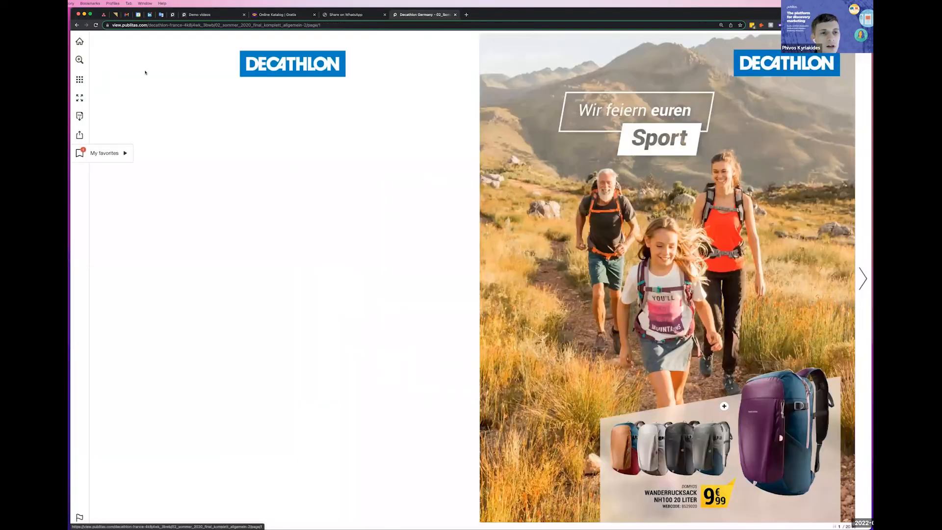
left_click(104, 153)
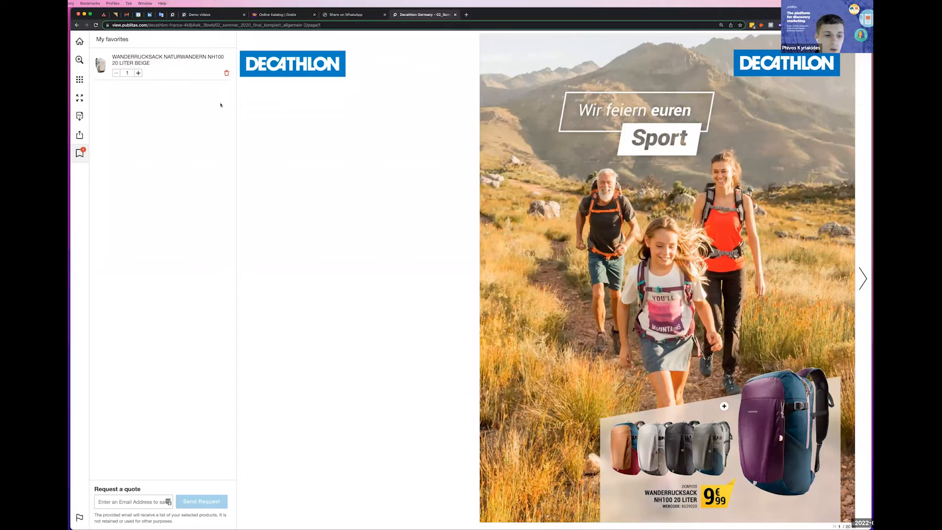
left_click(132, 501)
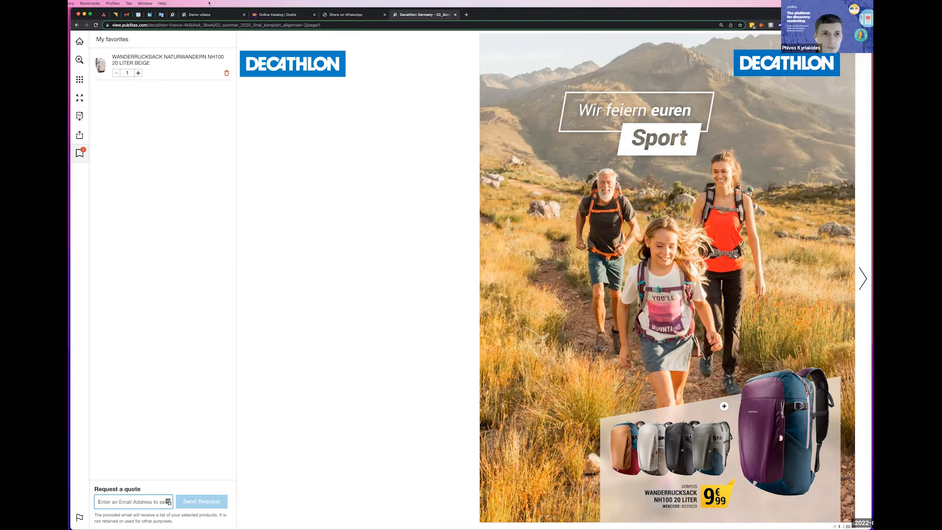
left_click(213, 15)
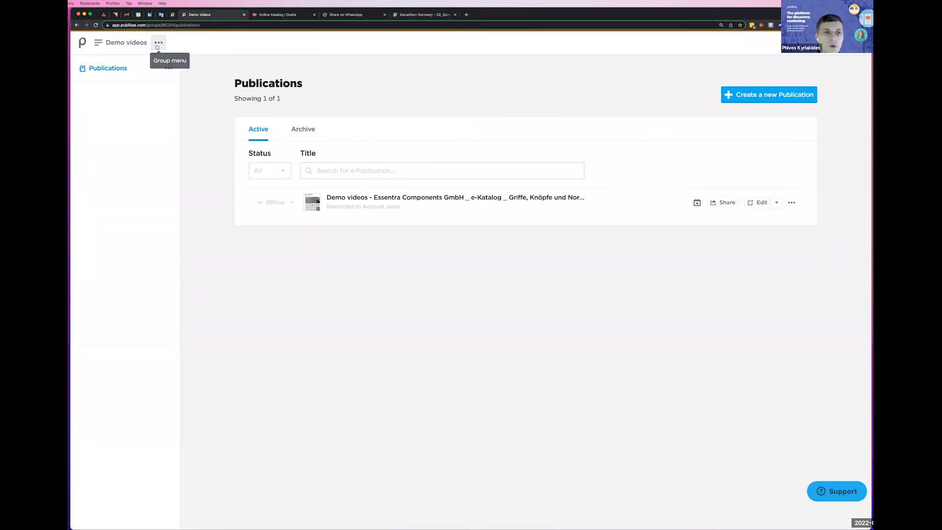
Step: Open the group's Publication Reader settings on the Menu items section
left_click(158, 42)
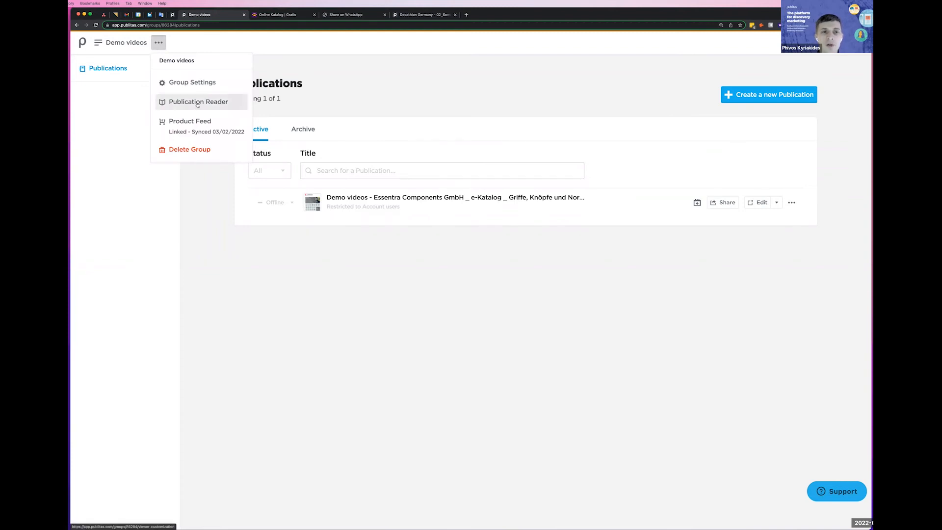
left_click(199, 101)
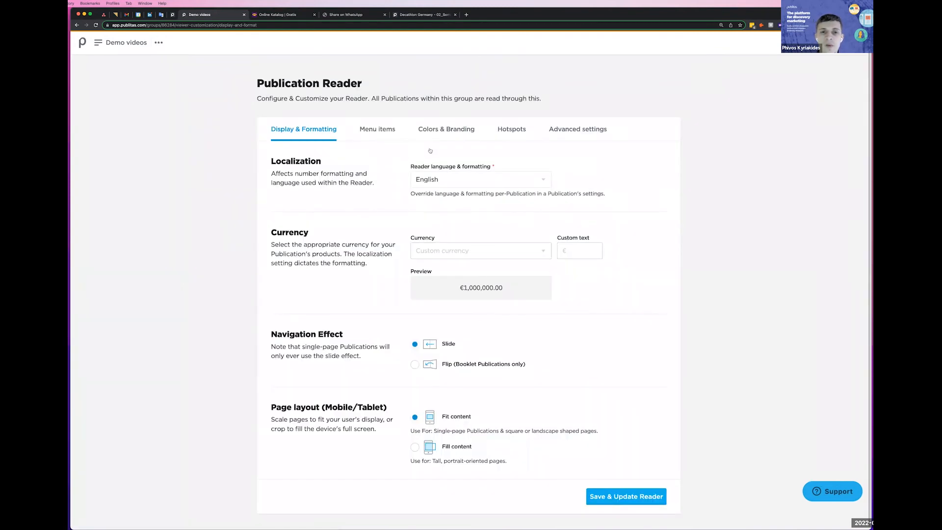
left_click(377, 128)
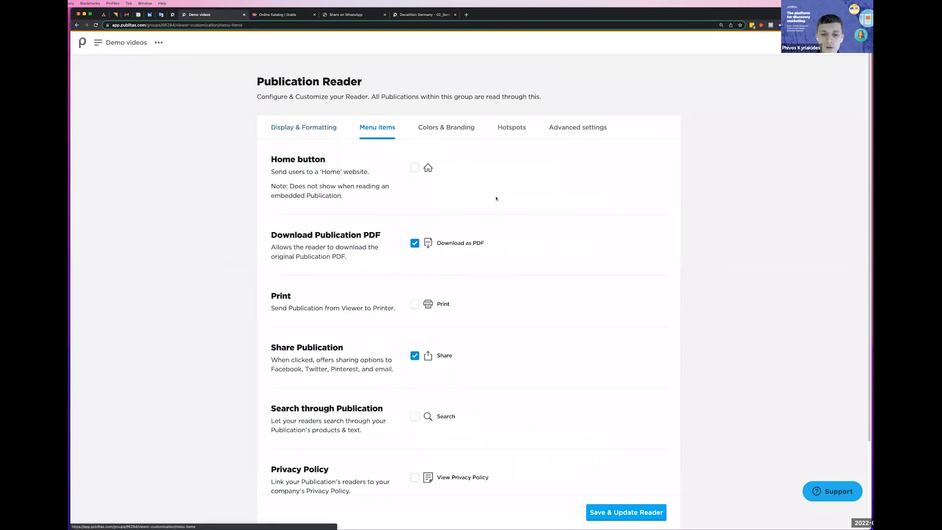
scroll("down", 3)
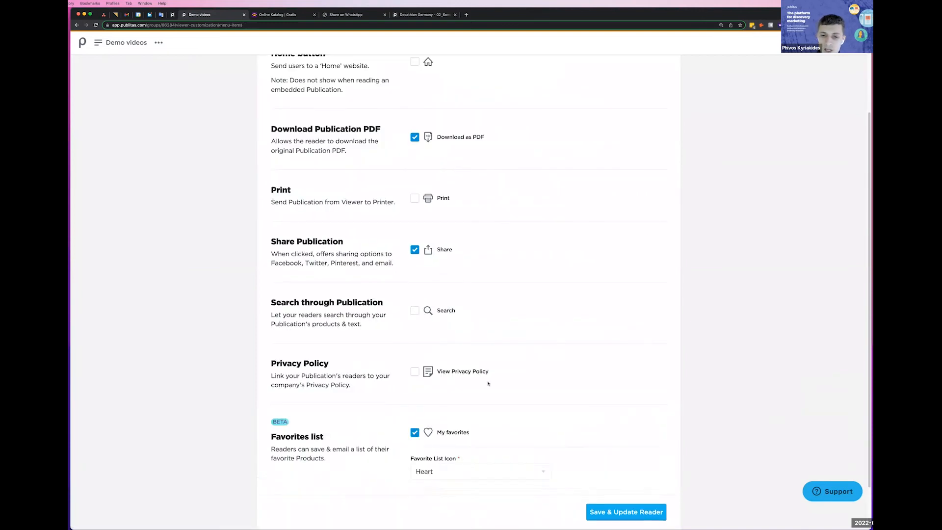
left_click(479, 470)
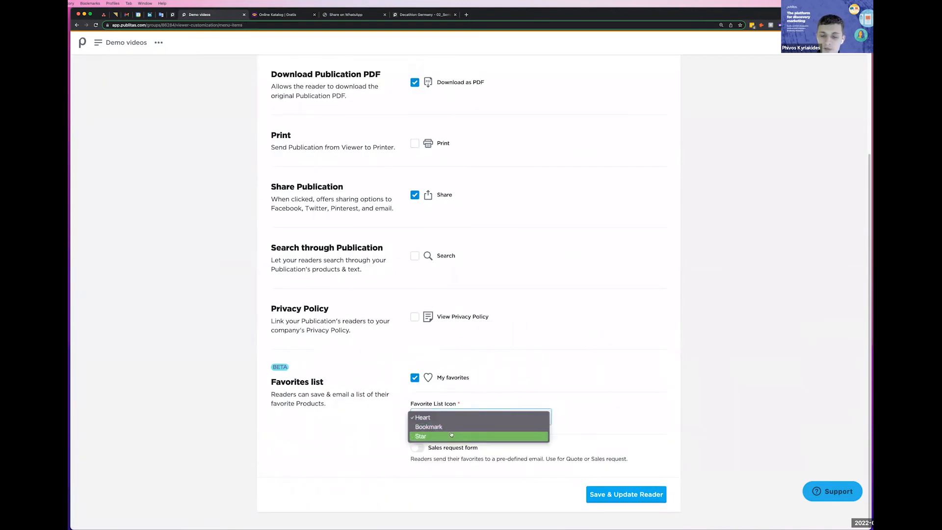
mouse_move(420, 416)
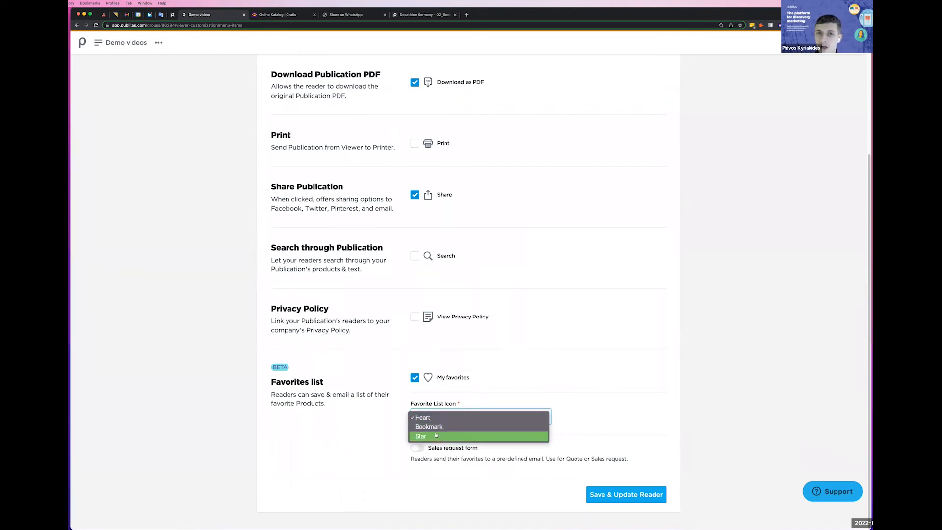
left_click(422, 417)
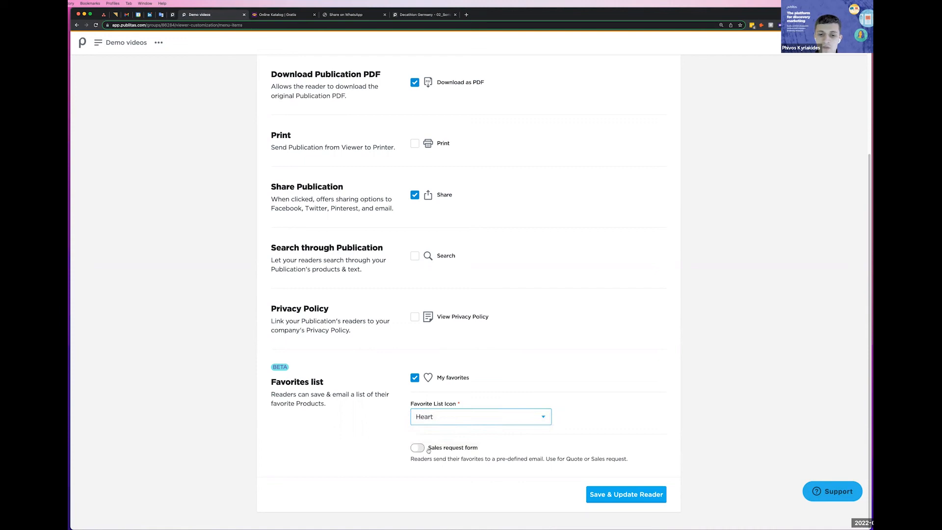
Step: Switch on the Sales request form for favourites and focus its Title field
left_click(417, 447)
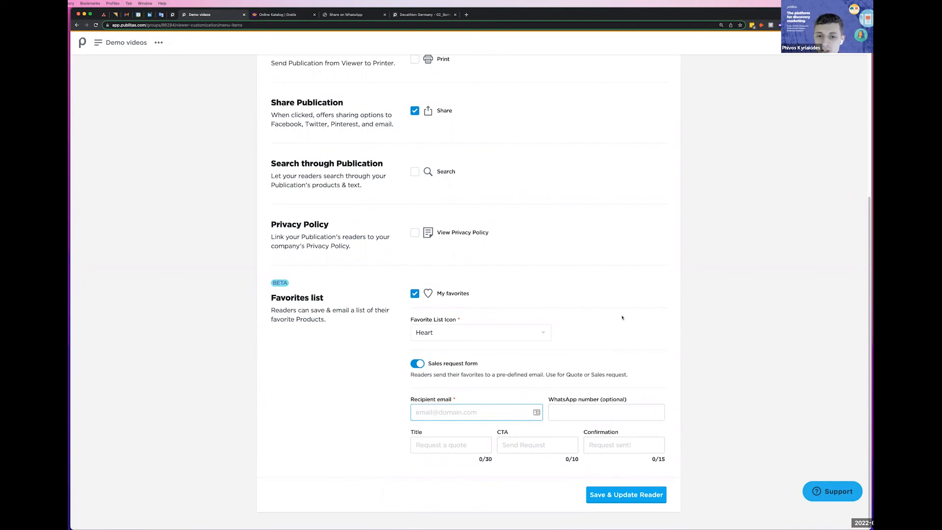
mouse_move(126, 42)
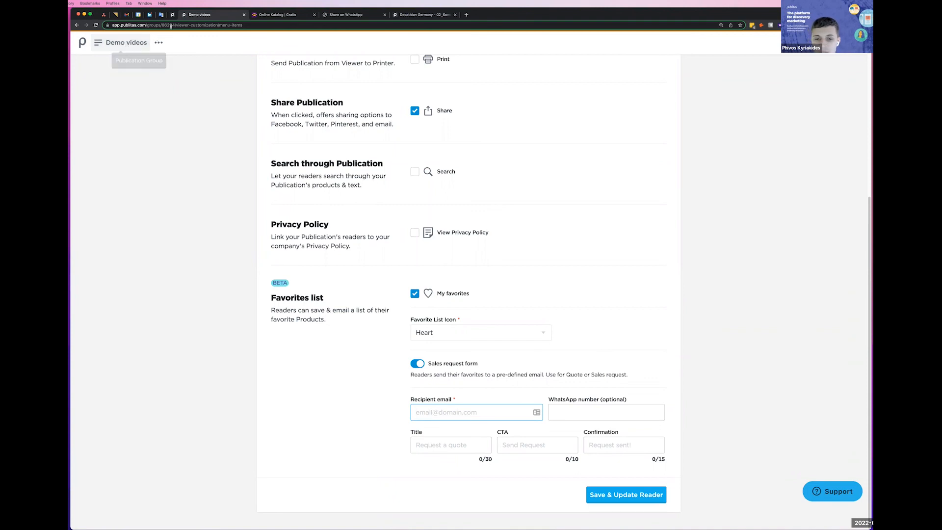
mouse_move(451, 466)
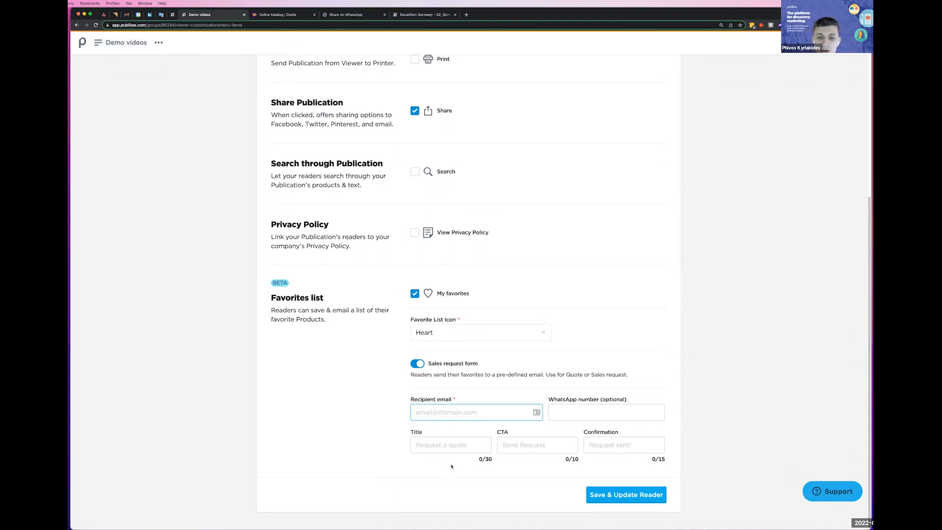
left_click(451, 444)
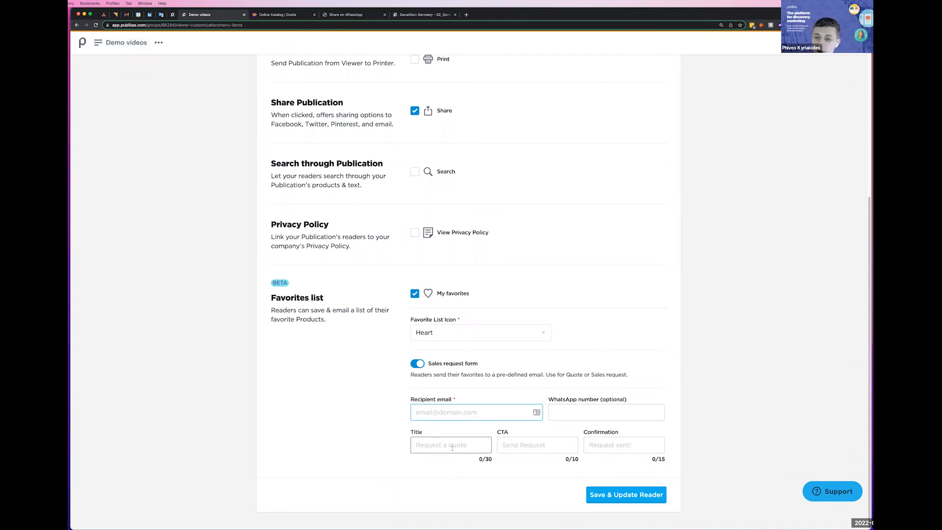